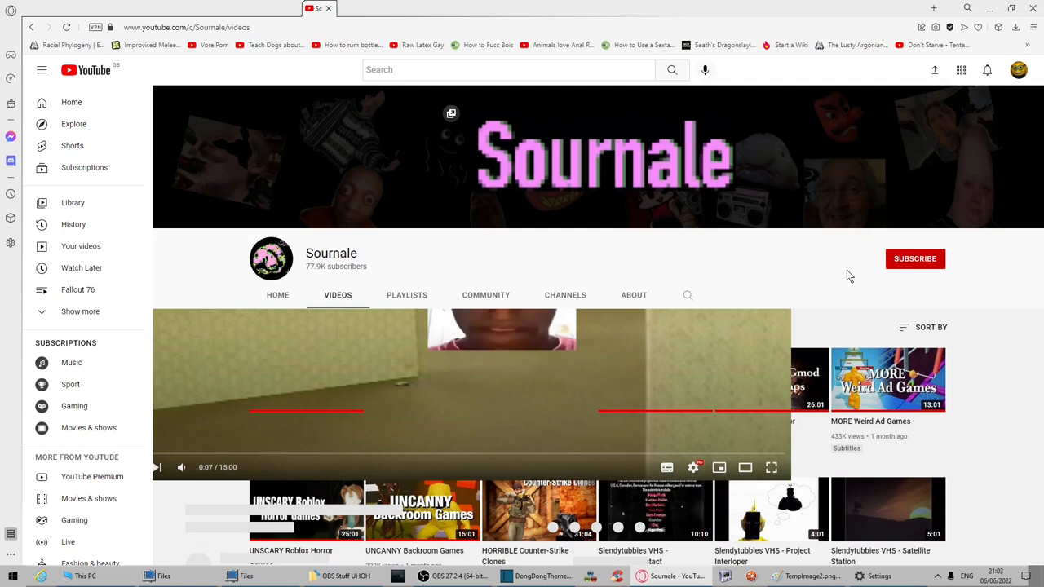
mouse_move(278, 295)
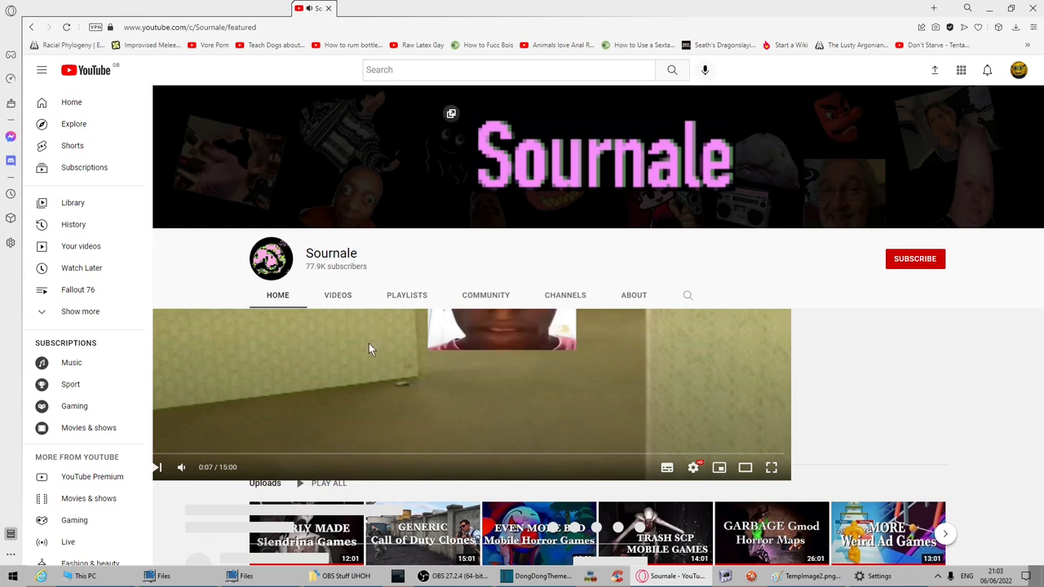
mouse_move(855, 384)
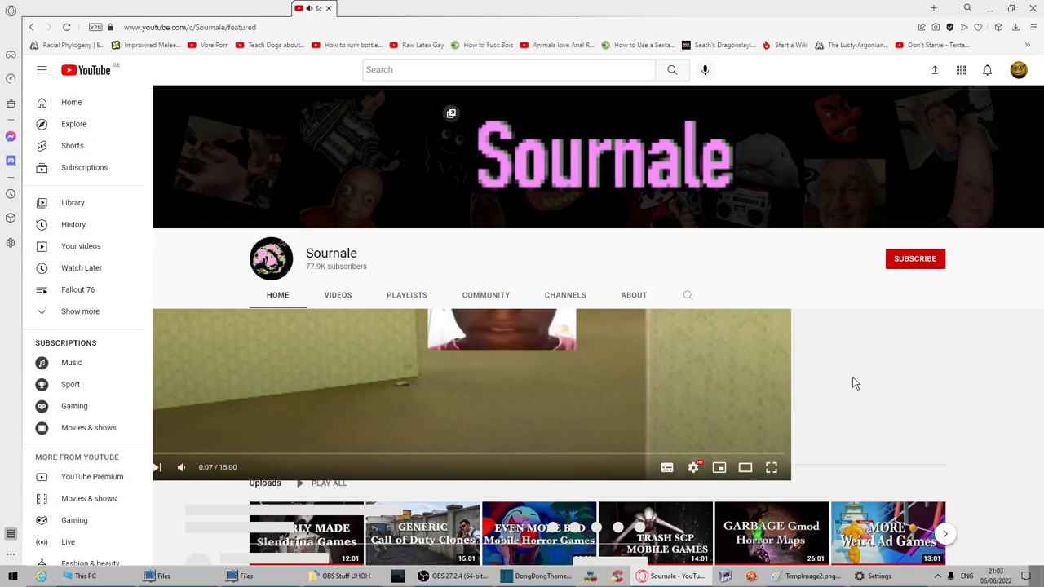
mouse_move(363, 372)
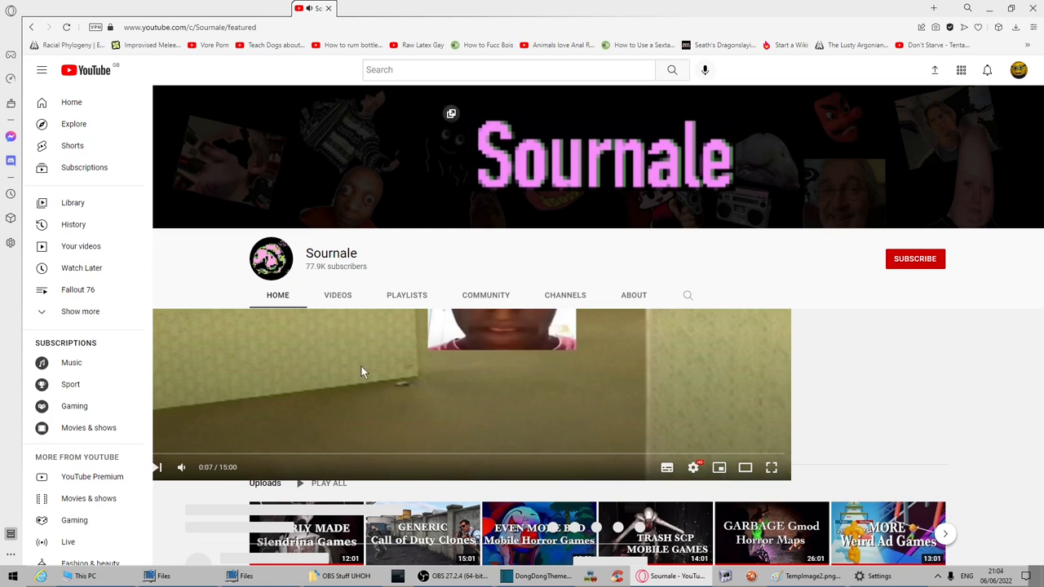
mouse_move(385, 444)
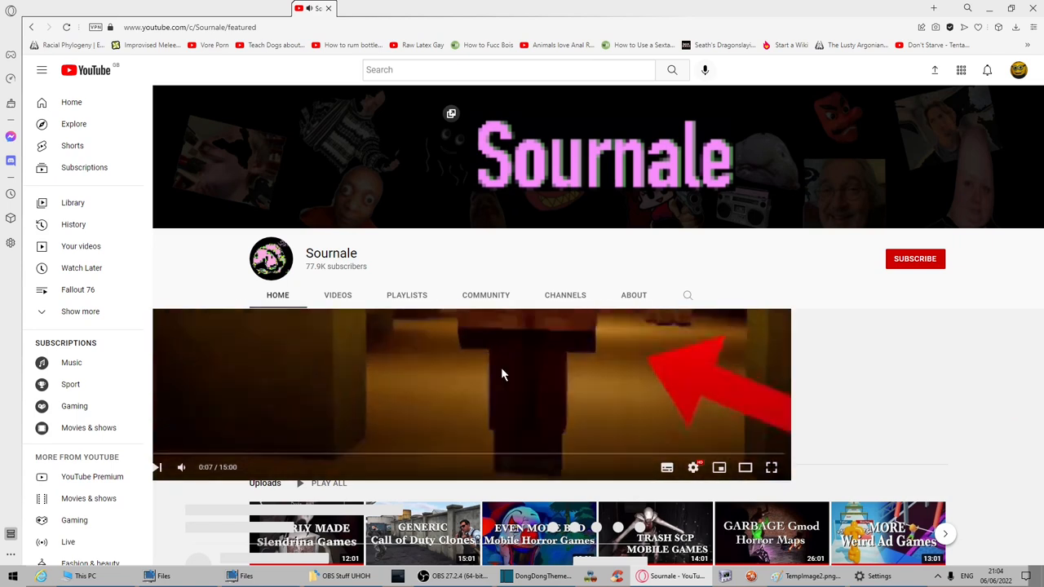
- Switch the Sournale channel to its Videos tab while the featured video keeps playing on top
left_click(337, 295)
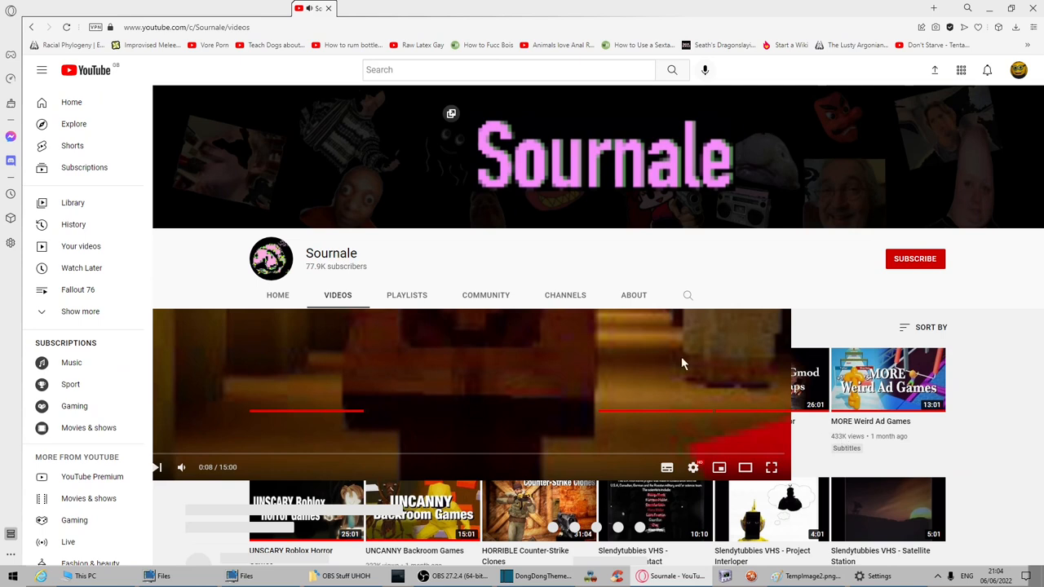
mouse_move(820, 387)
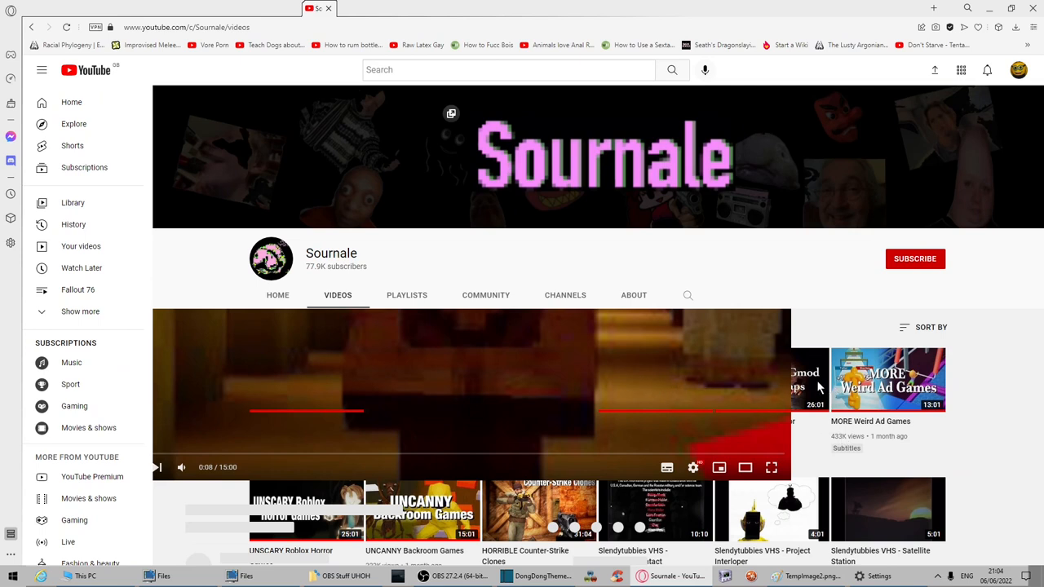
mouse_move(704, 383)
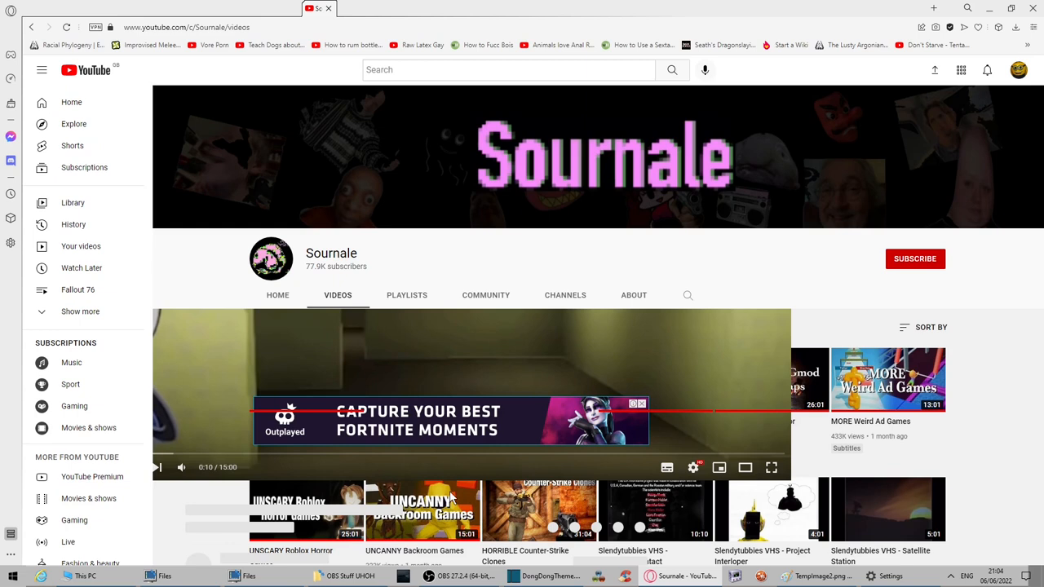
mouse_move(869, 517)
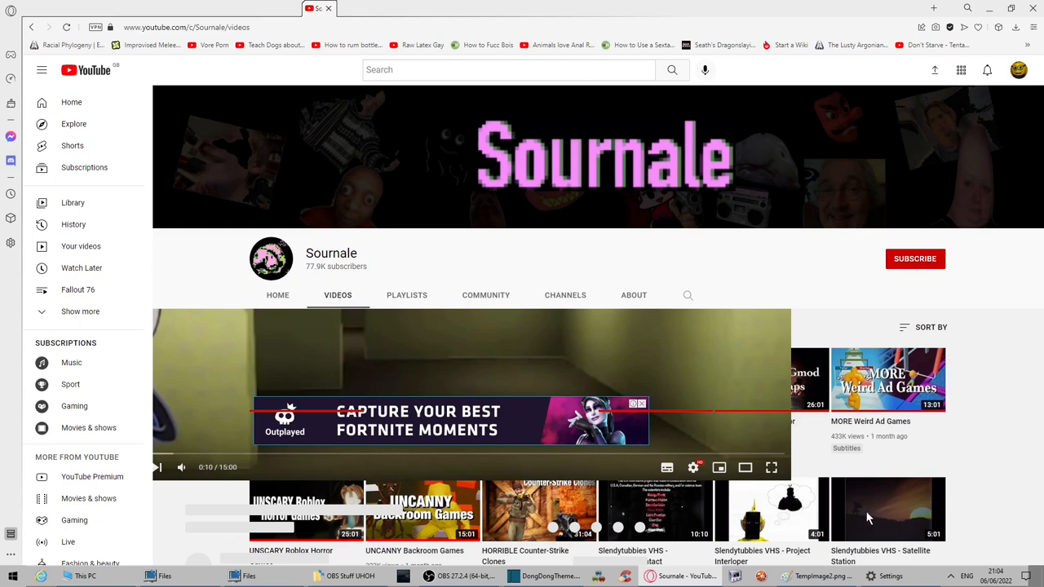
mouse_move(608, 542)
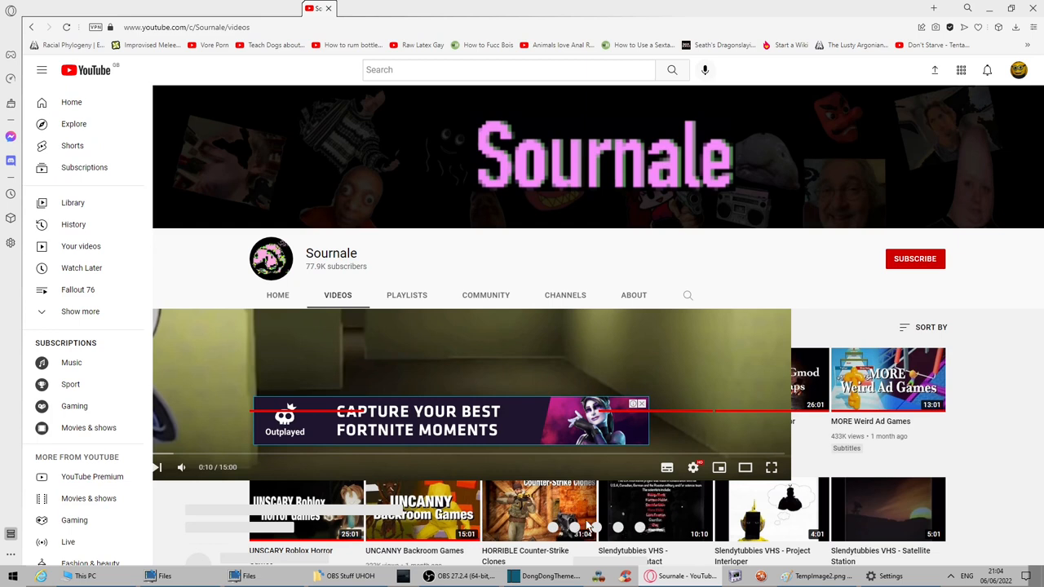
mouse_move(314, 520)
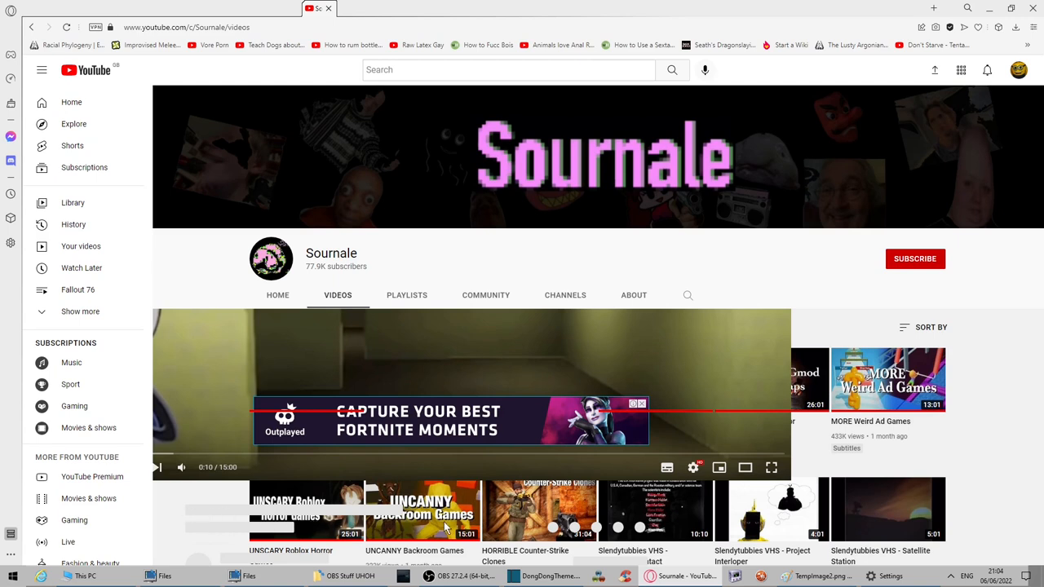
mouse_move(191, 567)
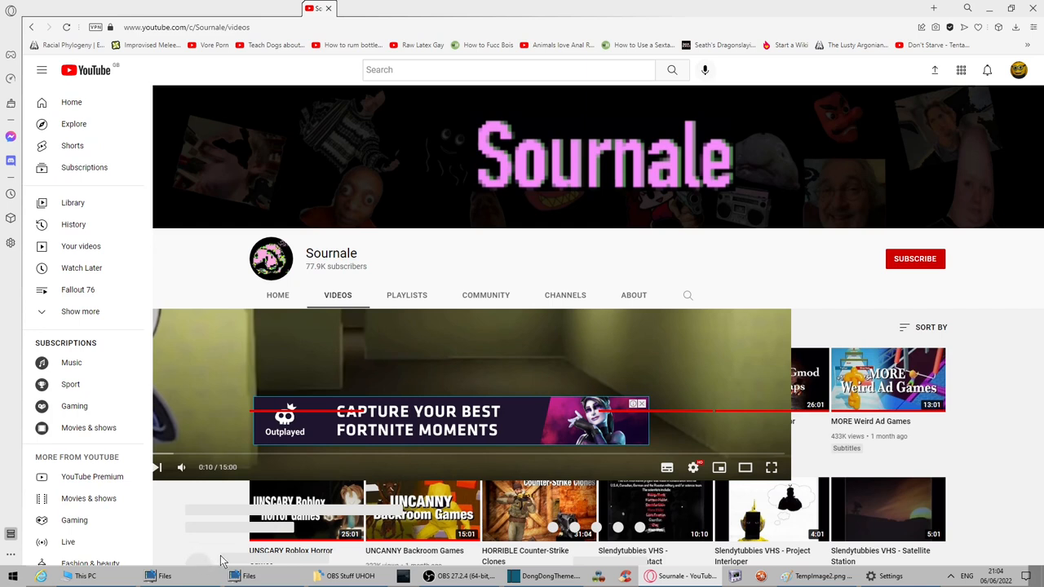
mouse_move(754, 499)
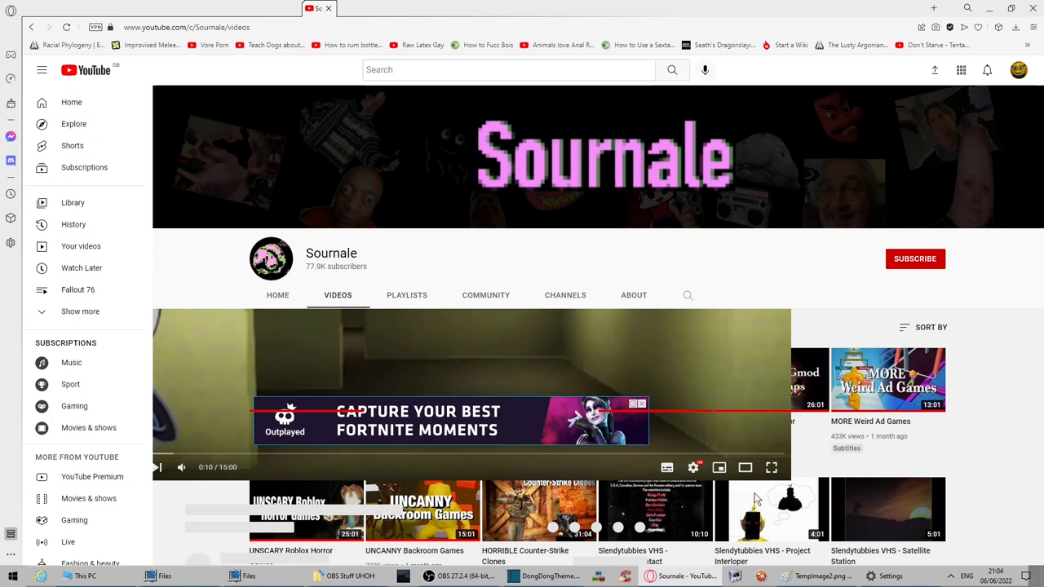
mouse_move(693, 467)
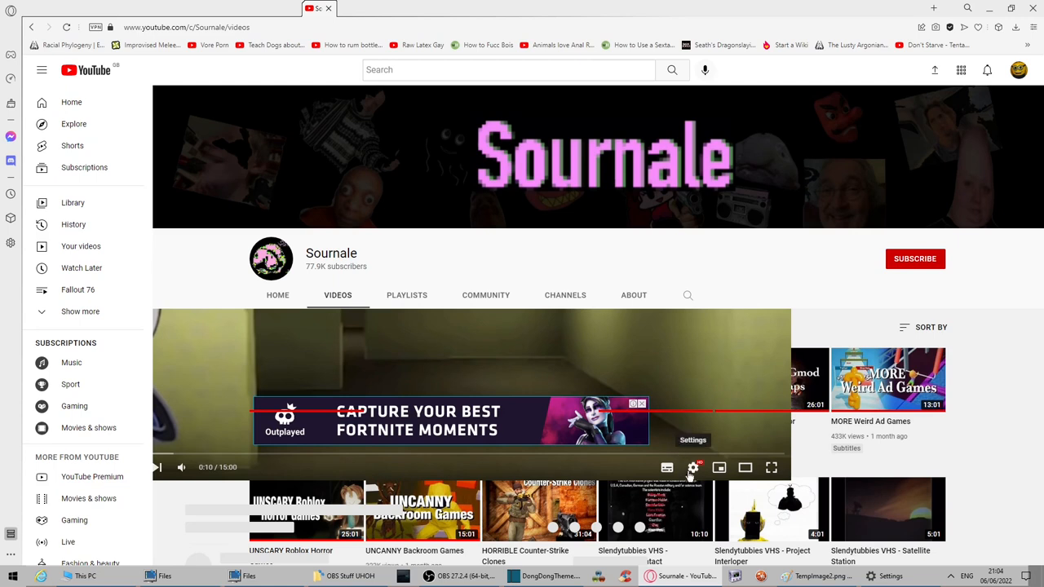
mouse_move(719, 467)
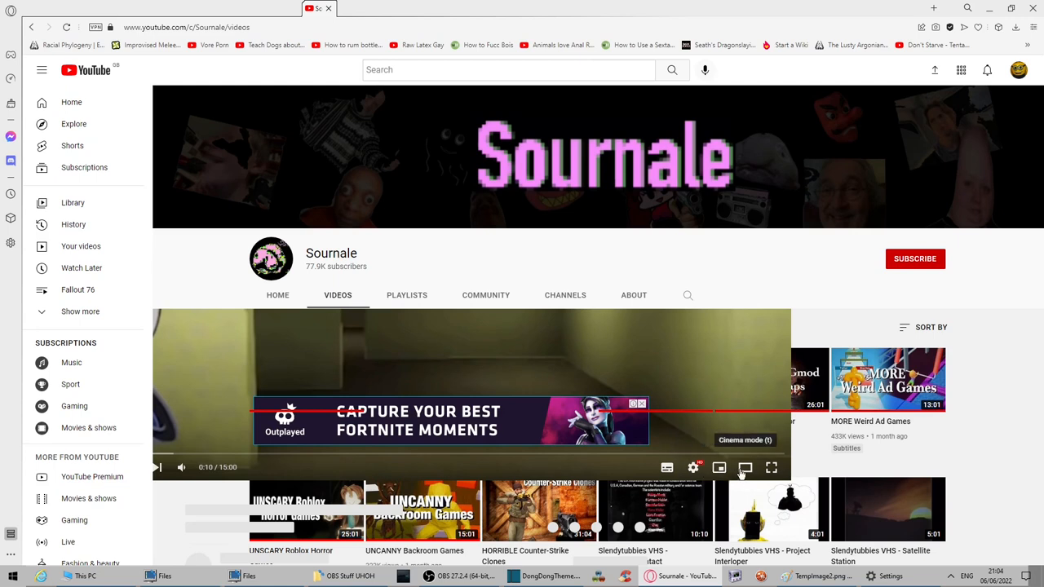
mouse_move(771, 468)
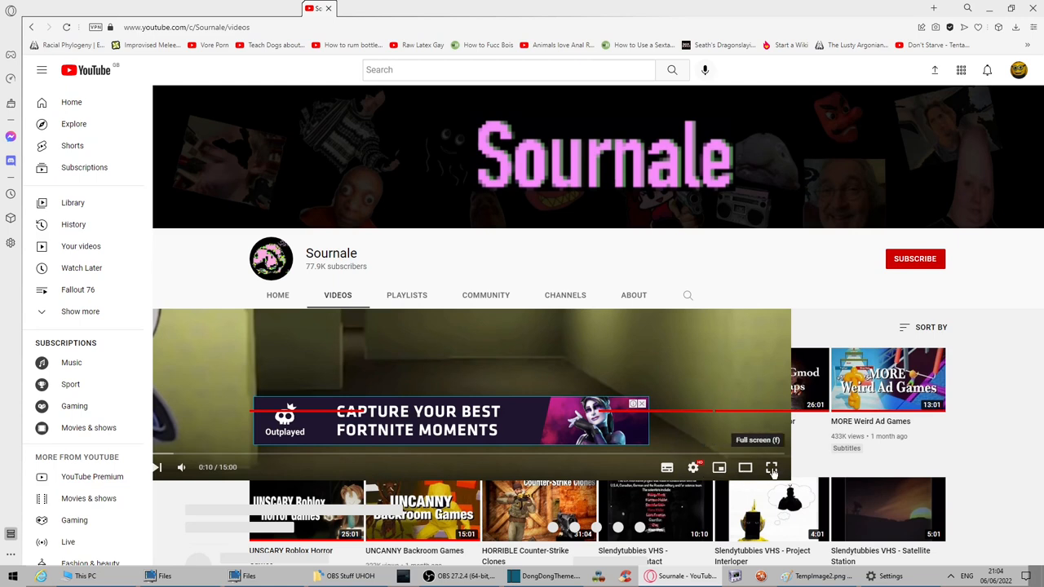
left_click(771, 467)
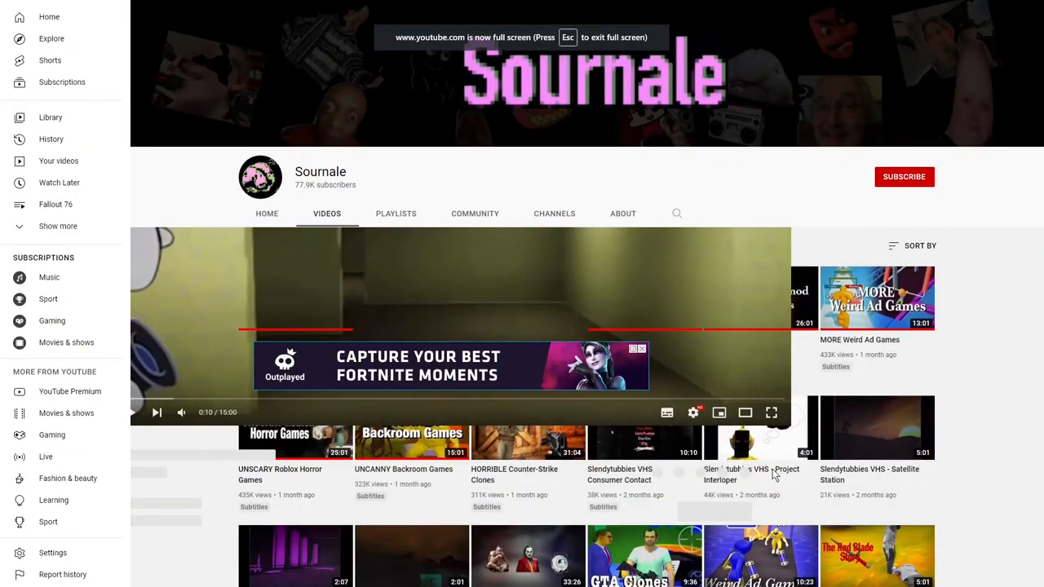
mouse_move(771, 412)
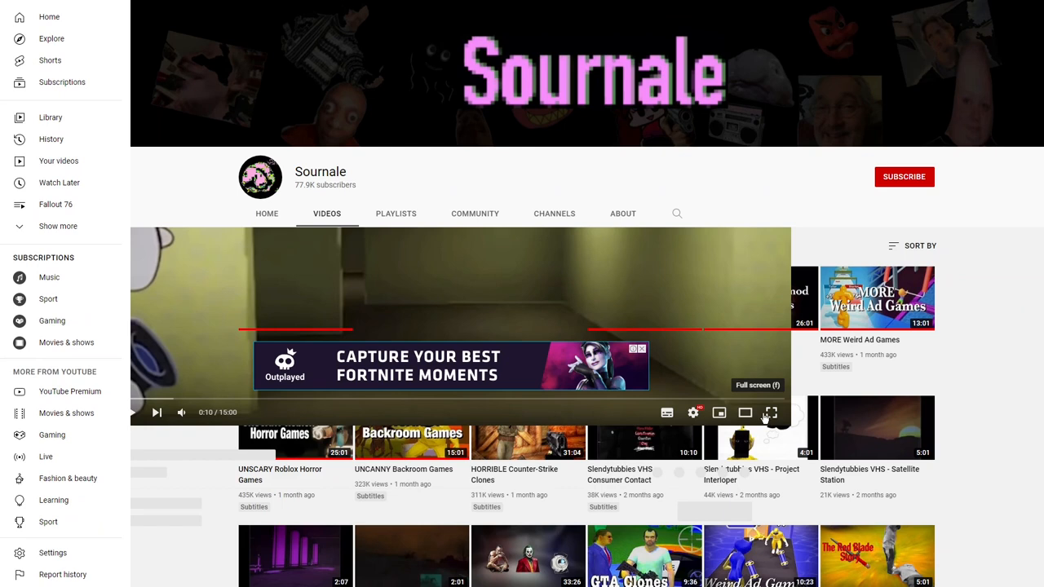
mouse_move(824, 89)
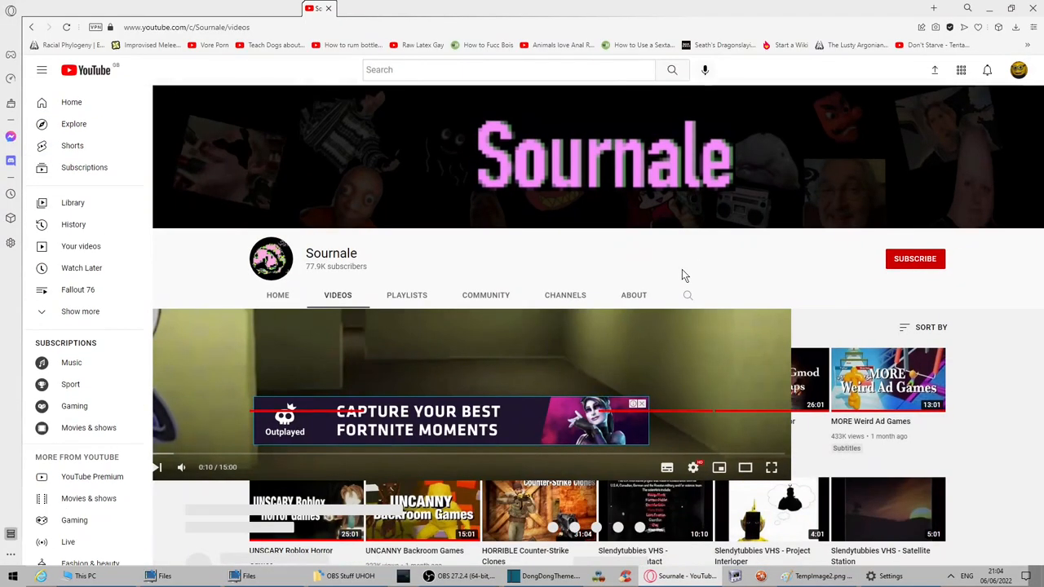
mouse_move(879, 502)
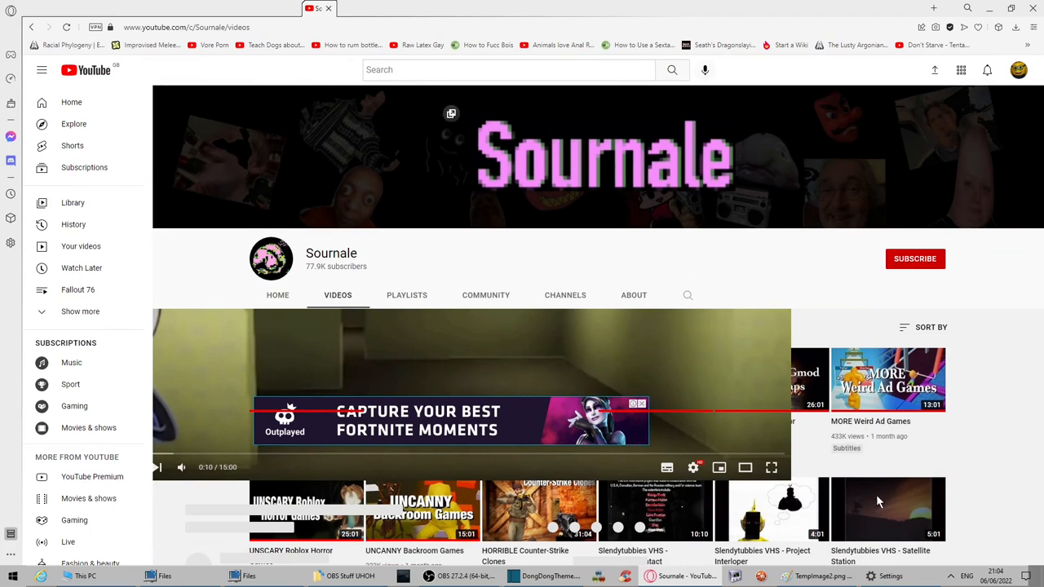
mouse_move(181, 468)
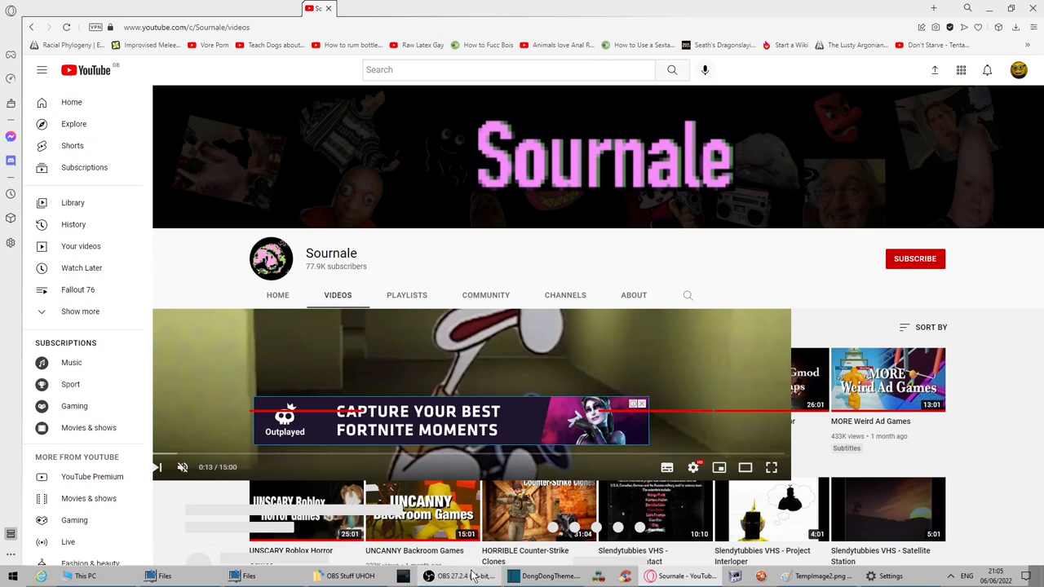
- Bring the OBS recording window up from the Windows taskbar over the Sournale Videos page
left_click(457, 576)
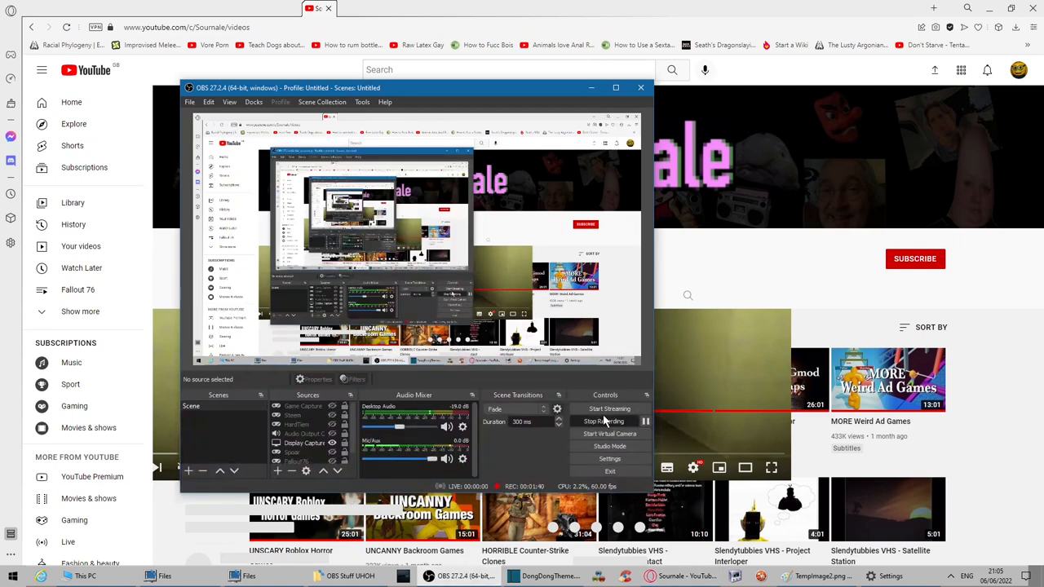